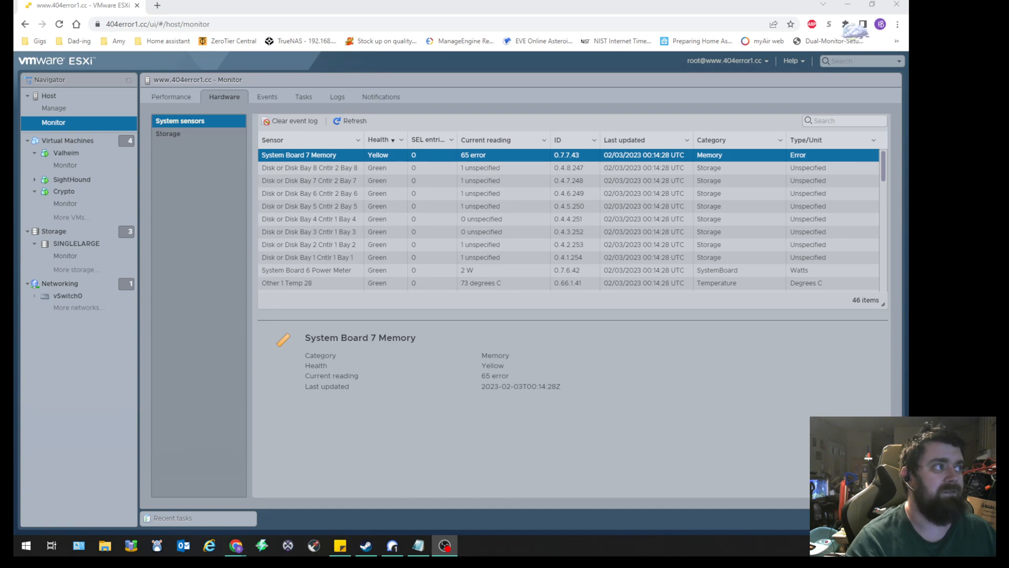
pyautogui.moveTo(357, 267)
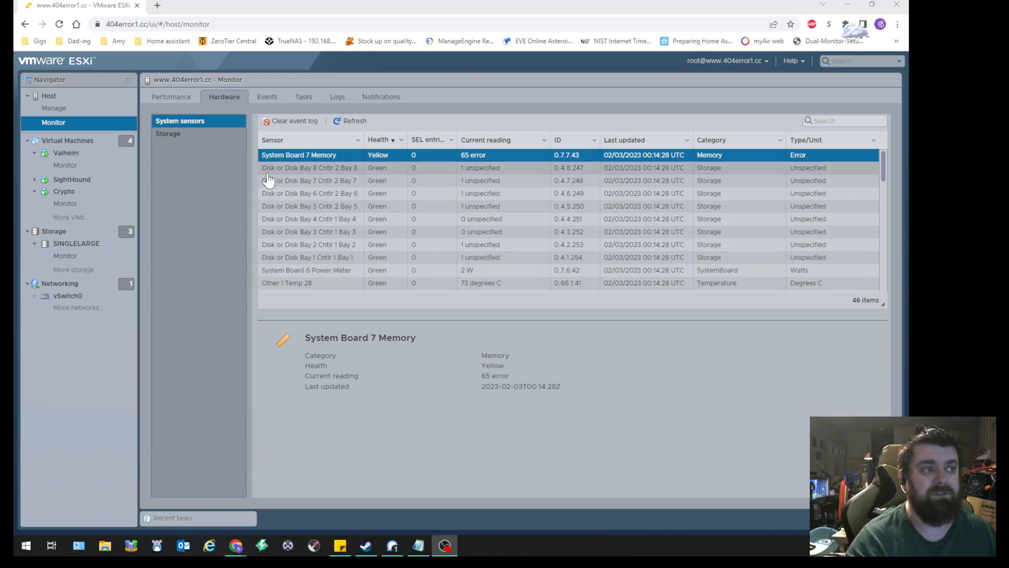
pyautogui.moveTo(65, 203)
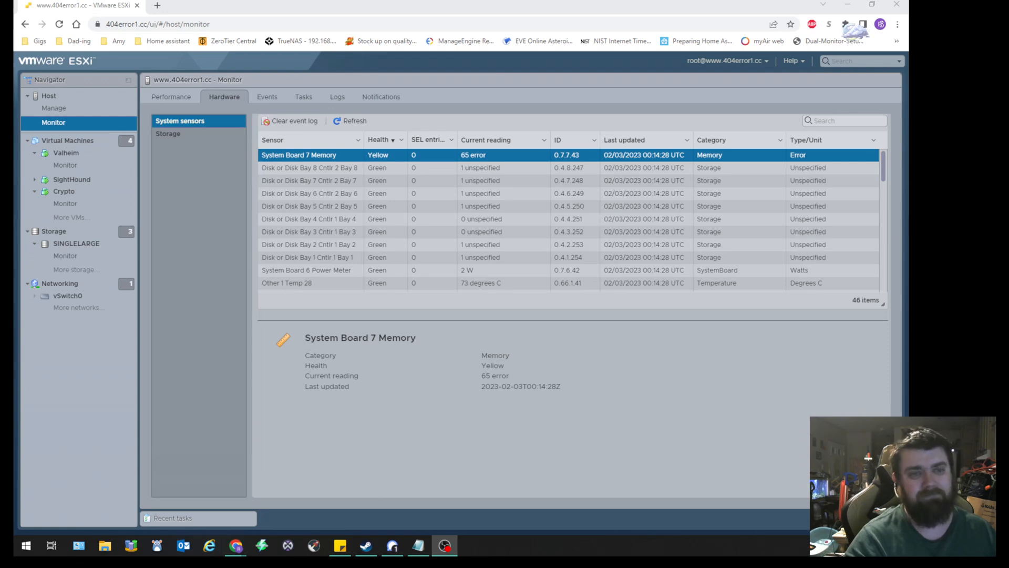
# Launch PuTTY and enter host 192.168.4.72 for an SSH connection on port 22
pyautogui.click(471, 546)
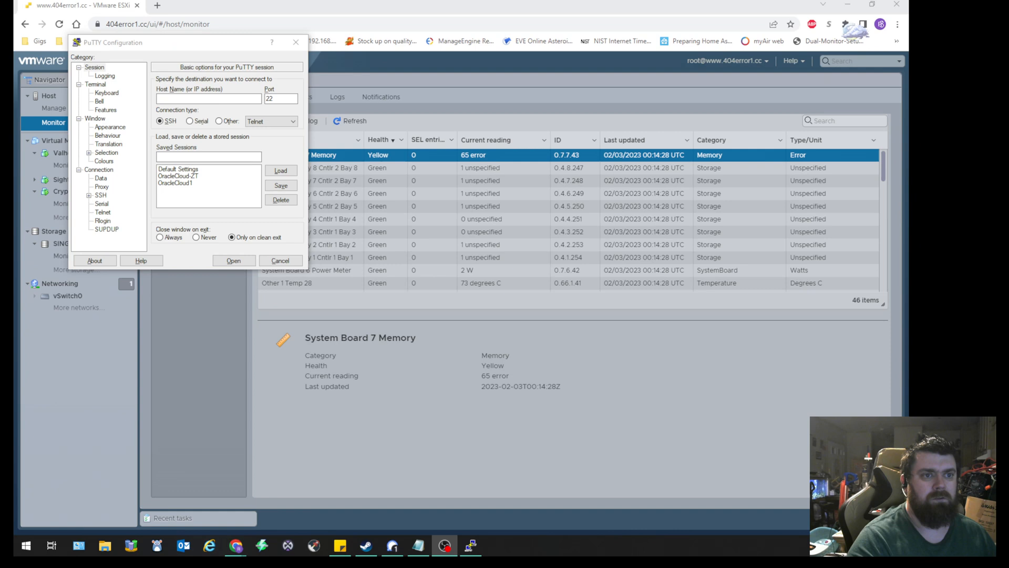
pyautogui.moveTo(221, 109)
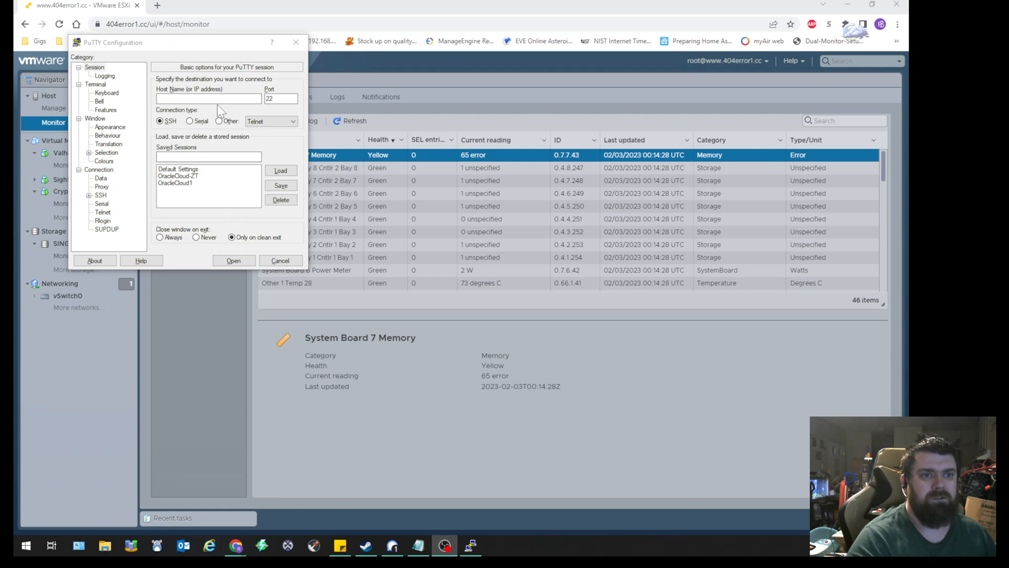
pyautogui.write('192.168.')
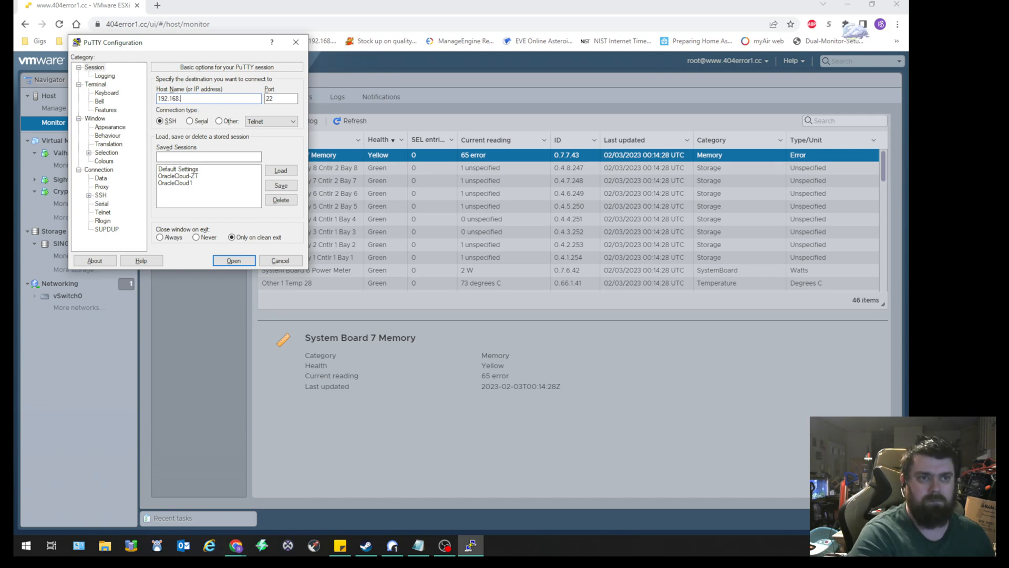
pyautogui.write('4.72')
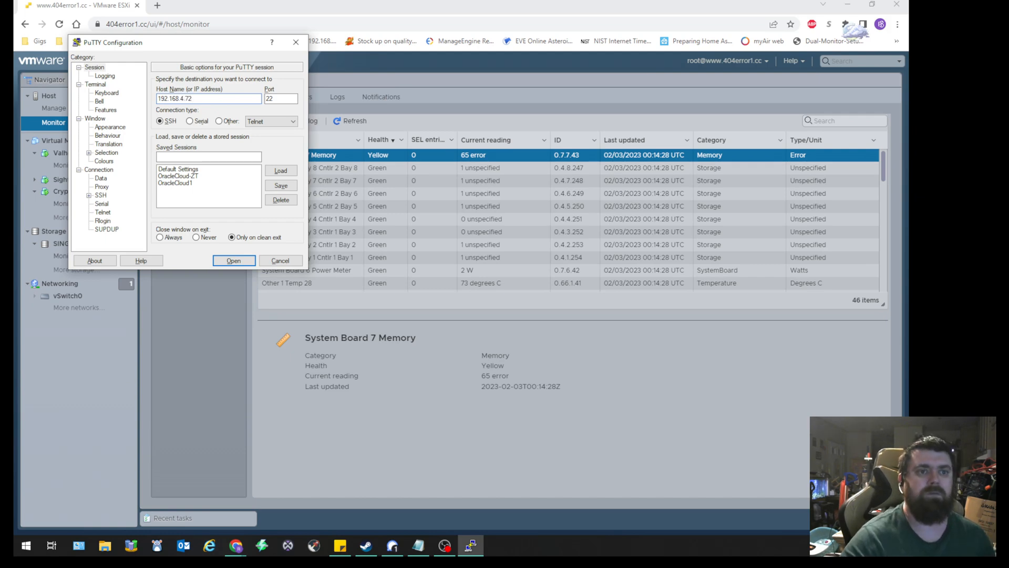
# Connect to 192.168.4.72 and log in as root with the password
pyautogui.click(233, 260)
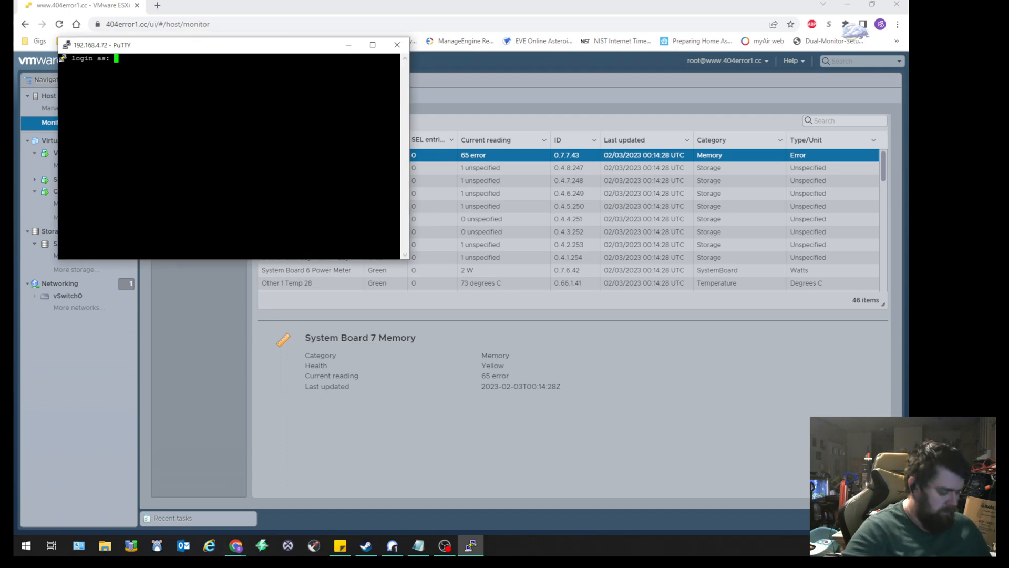
pyautogui.write('root')
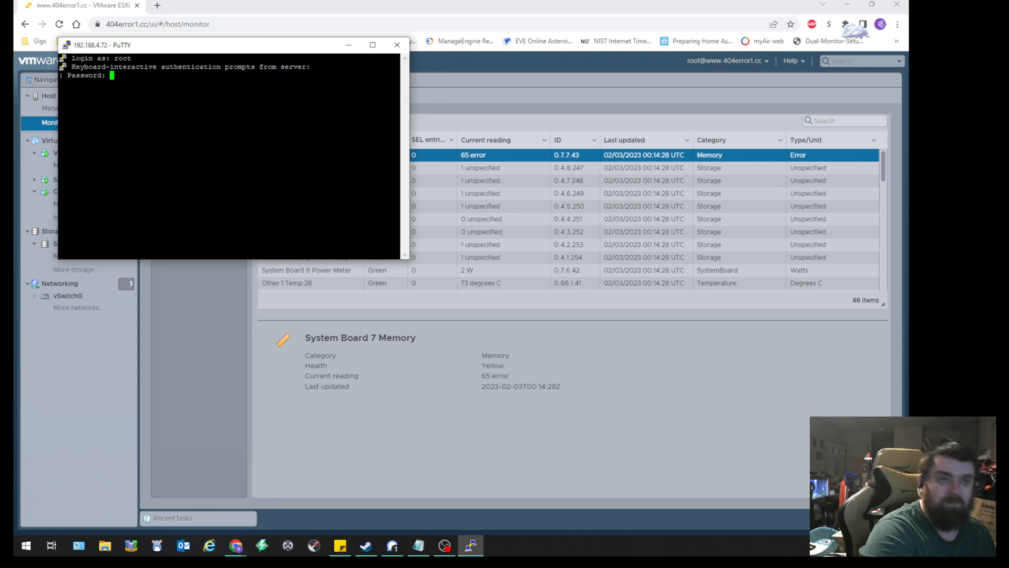
pyautogui.press('Return')
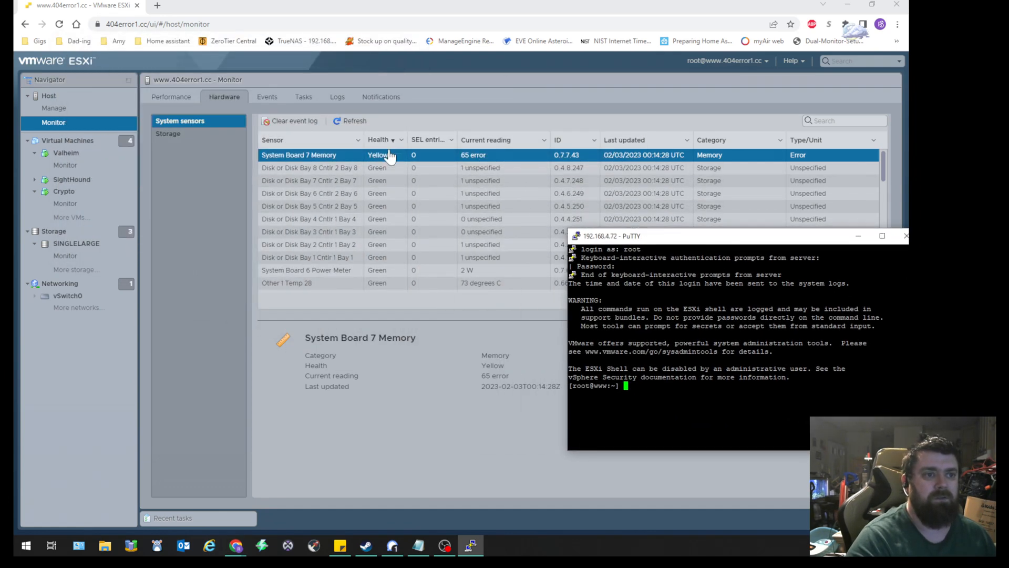
pyautogui.moveTo(53, 107)
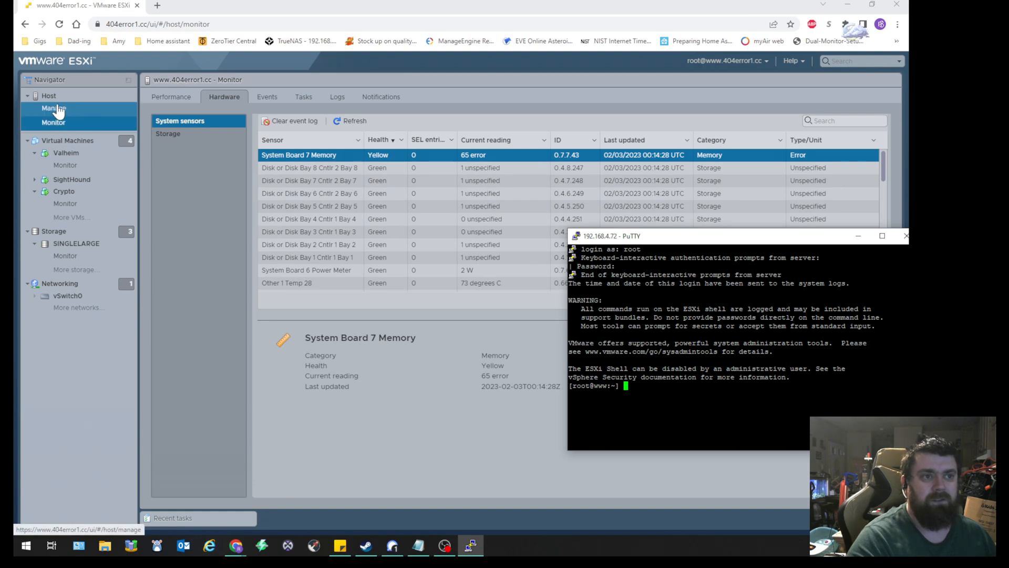
# Select Host in the Navigator to show the host summary page
pyautogui.click(49, 95)
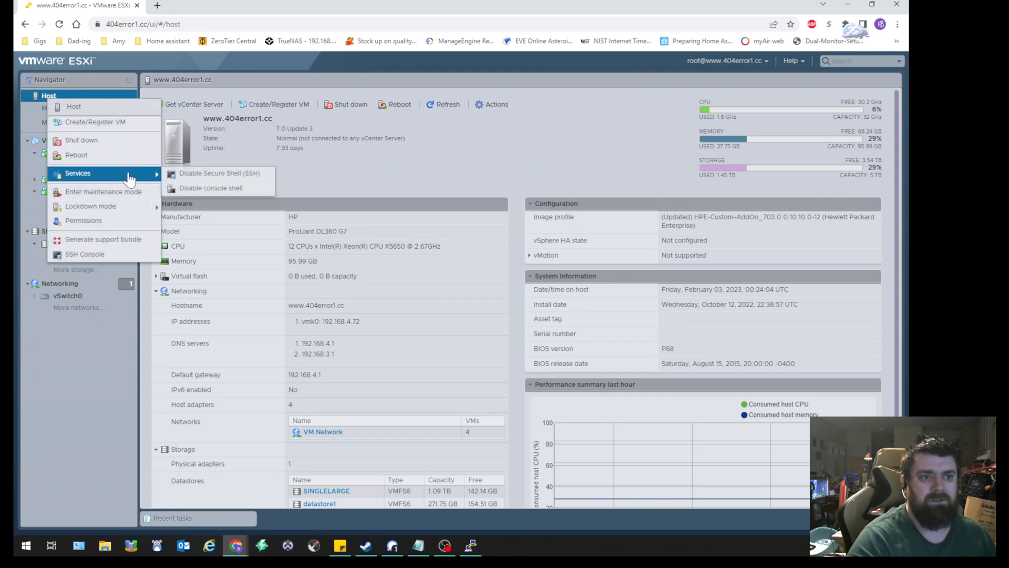
pyautogui.moveTo(220, 173)
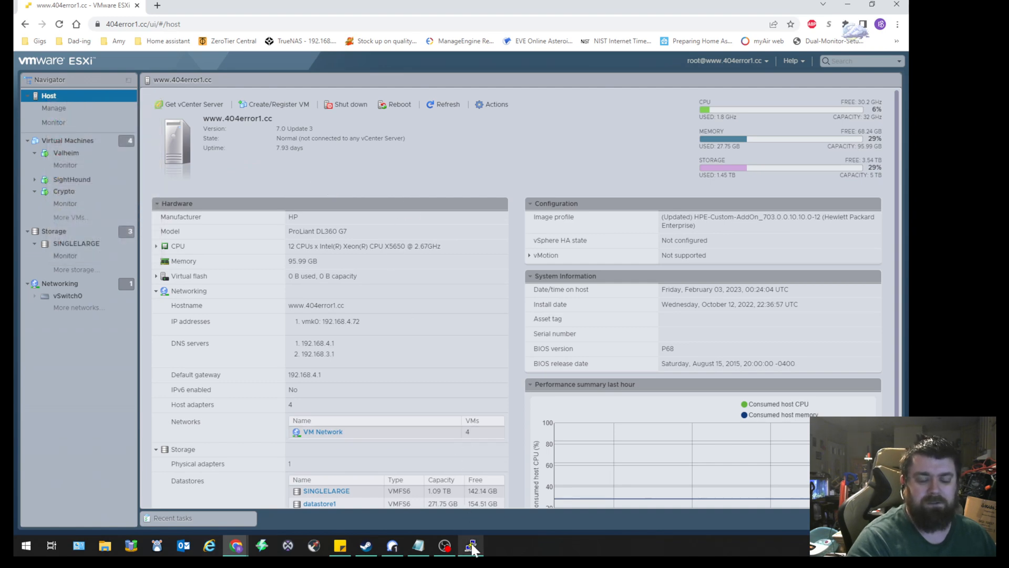
# Run 'localcli hardware ipmi sdr list | grep "System Board 7 Memory"' in PuTTY
pyautogui.click(470, 546)
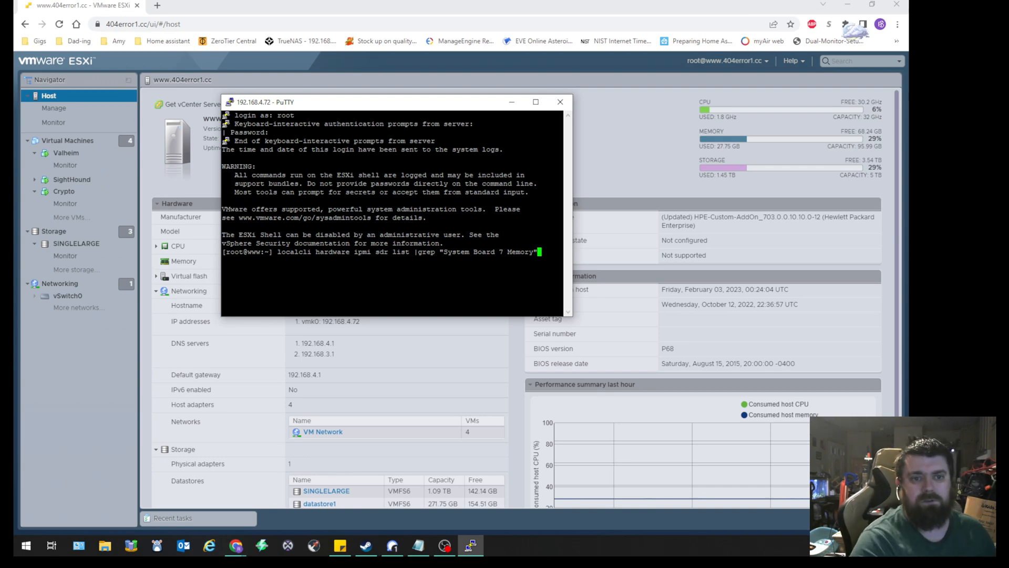
pyautogui.press('Return')
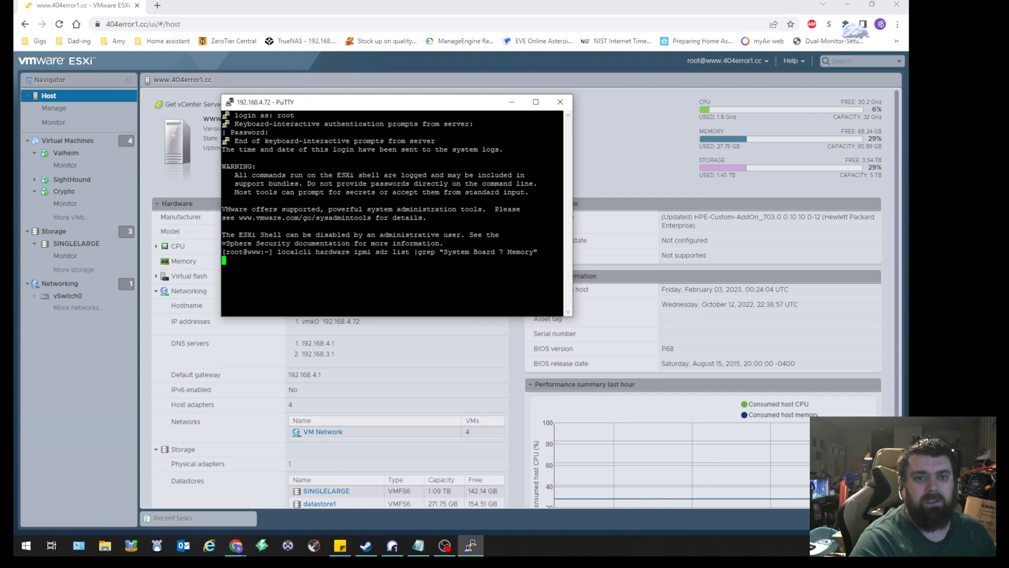
pyautogui.press('Return')
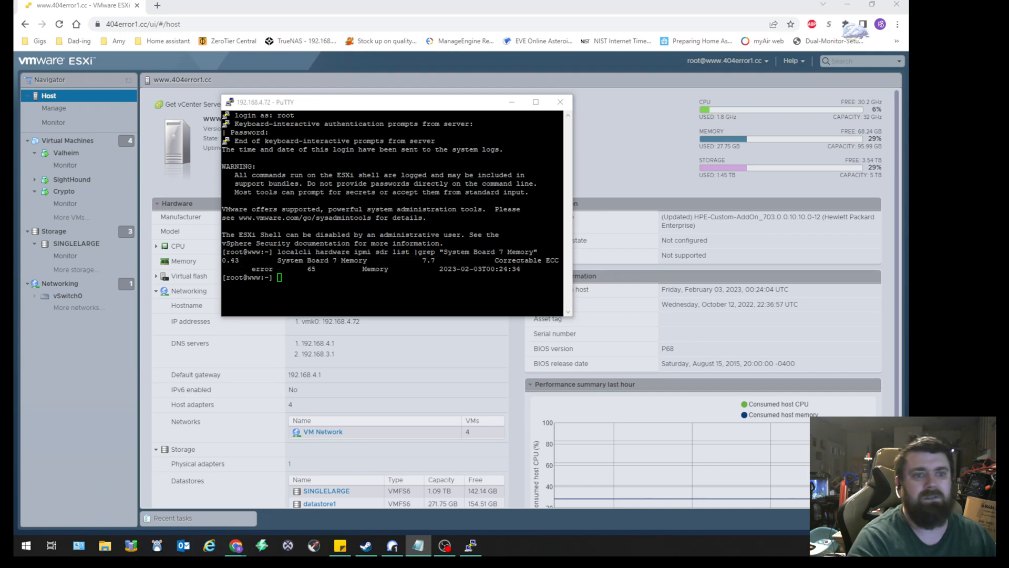
pyautogui.click(536, 102)
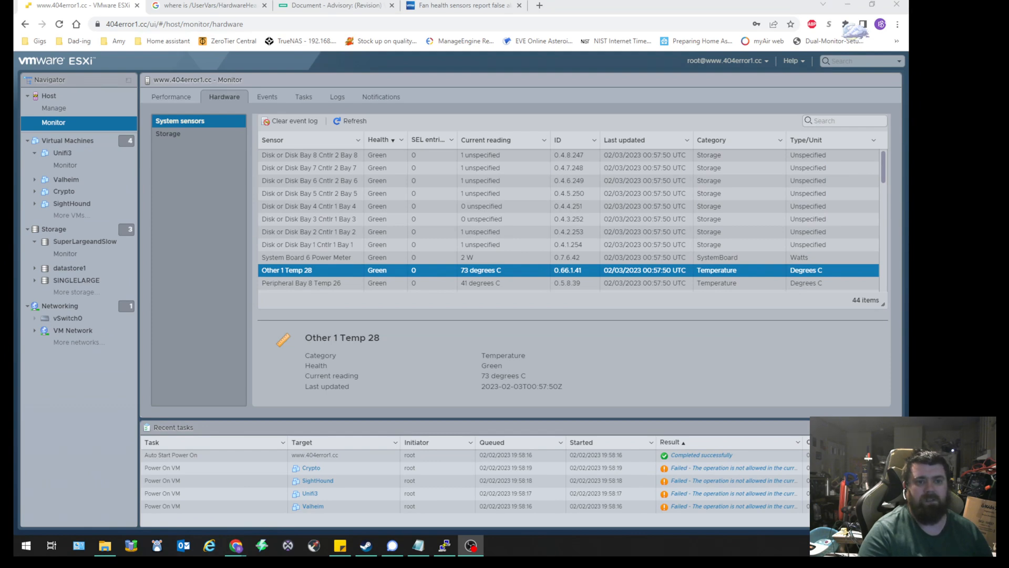
pyautogui.moveTo(364, 318)
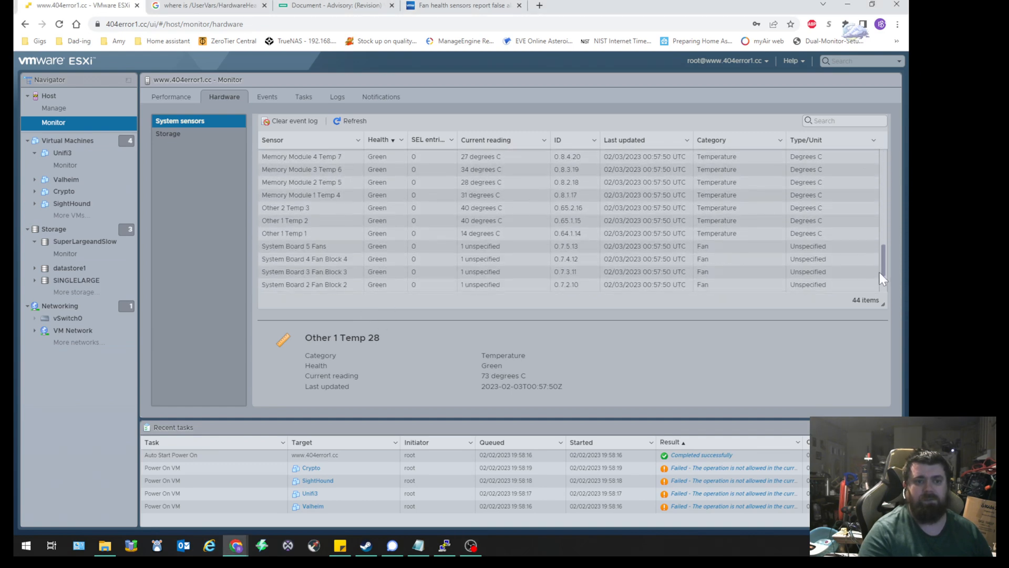
# Scroll the 44-item System sensors list to confirm all sensors report green health
pyautogui.scroll(3)
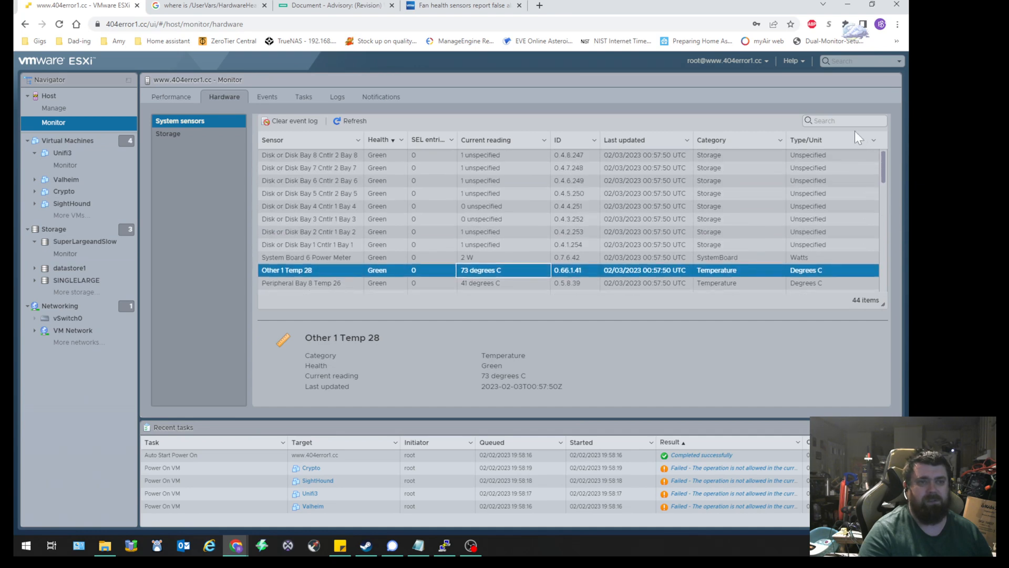